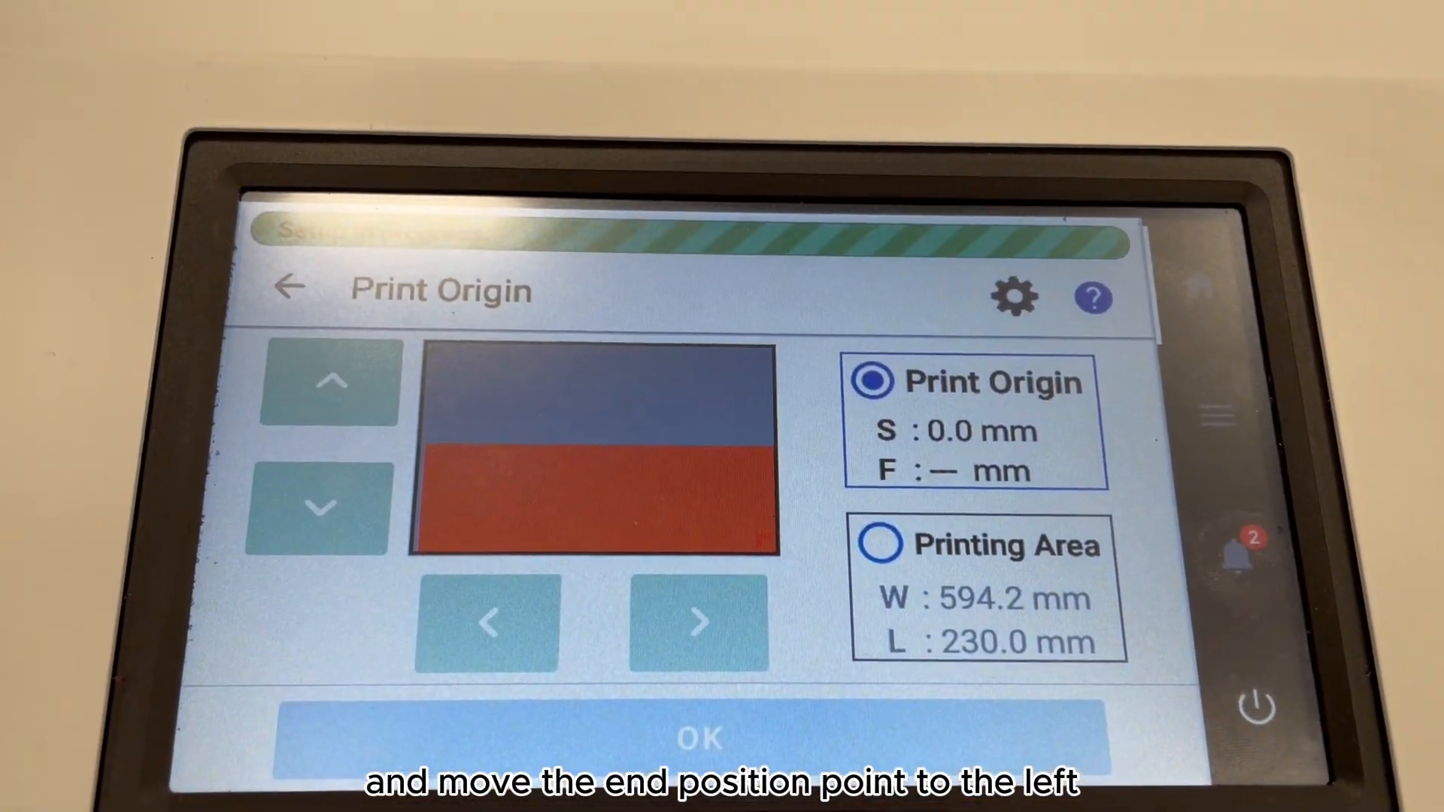
Step: Set the print origin and printing area on the Roland panel and confirm with OK
left_click(877, 543)
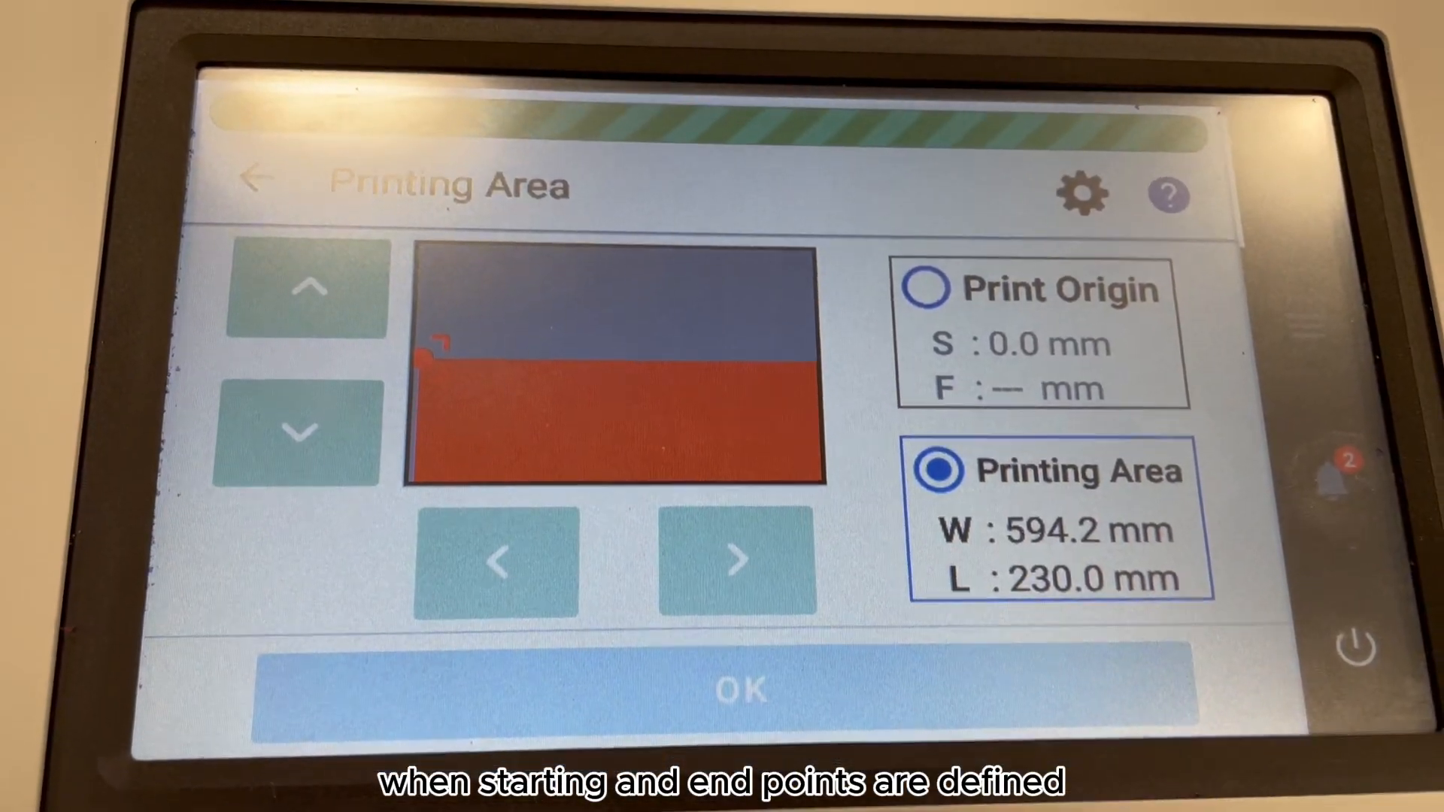
left_click(925, 288)
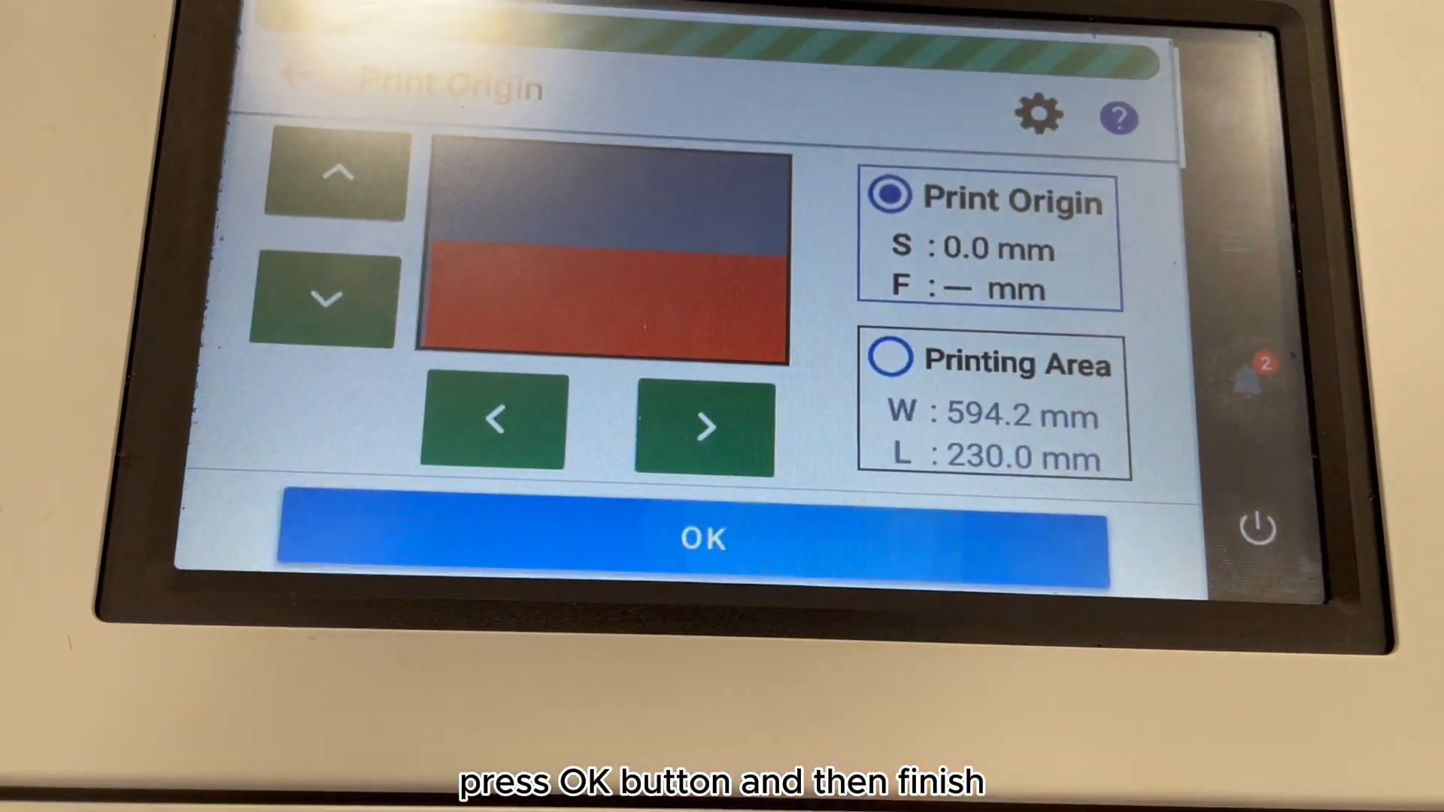
left_click(703, 539)
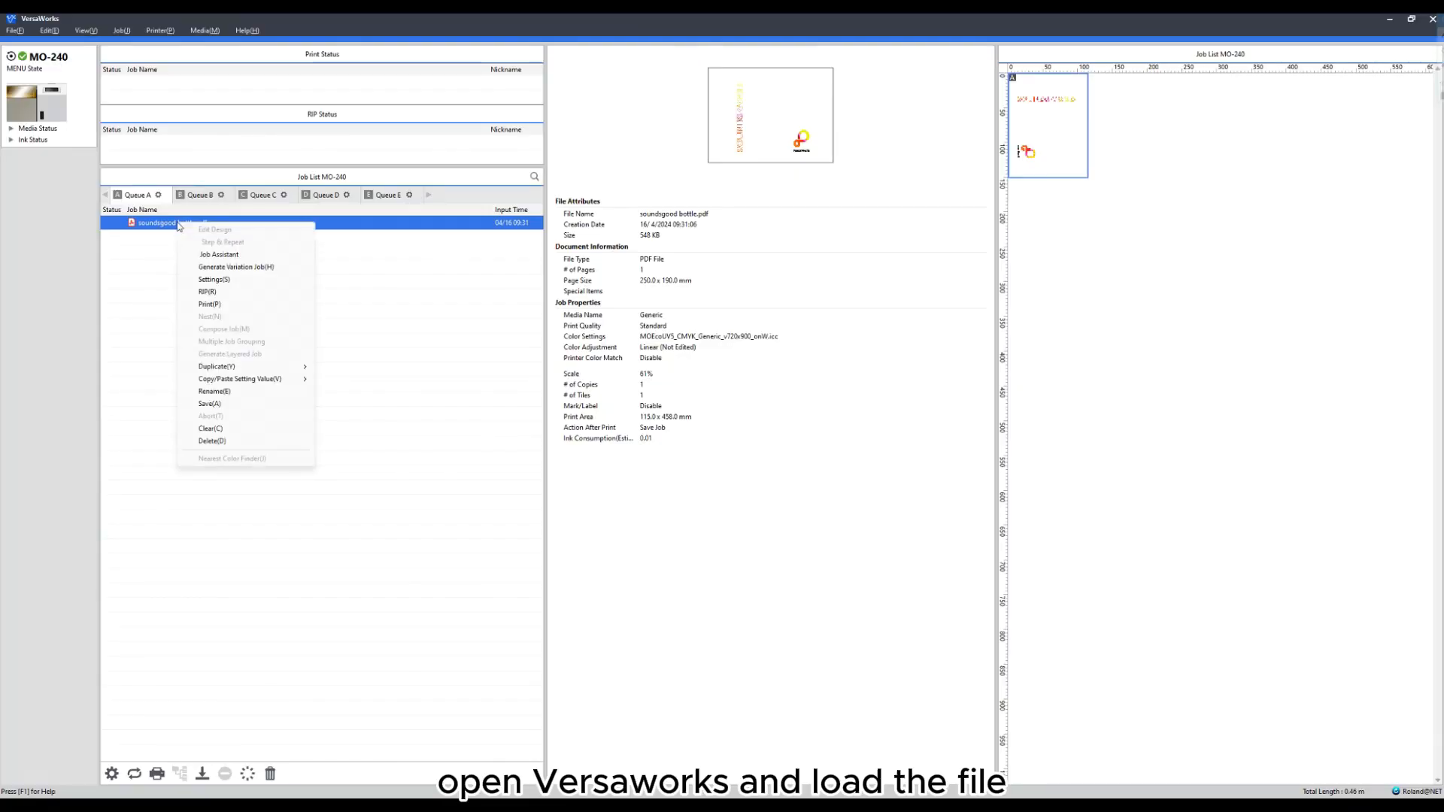
Step: Duplicate the 'soundsgood bottle' job twice to get three copies
left_click(217, 367)
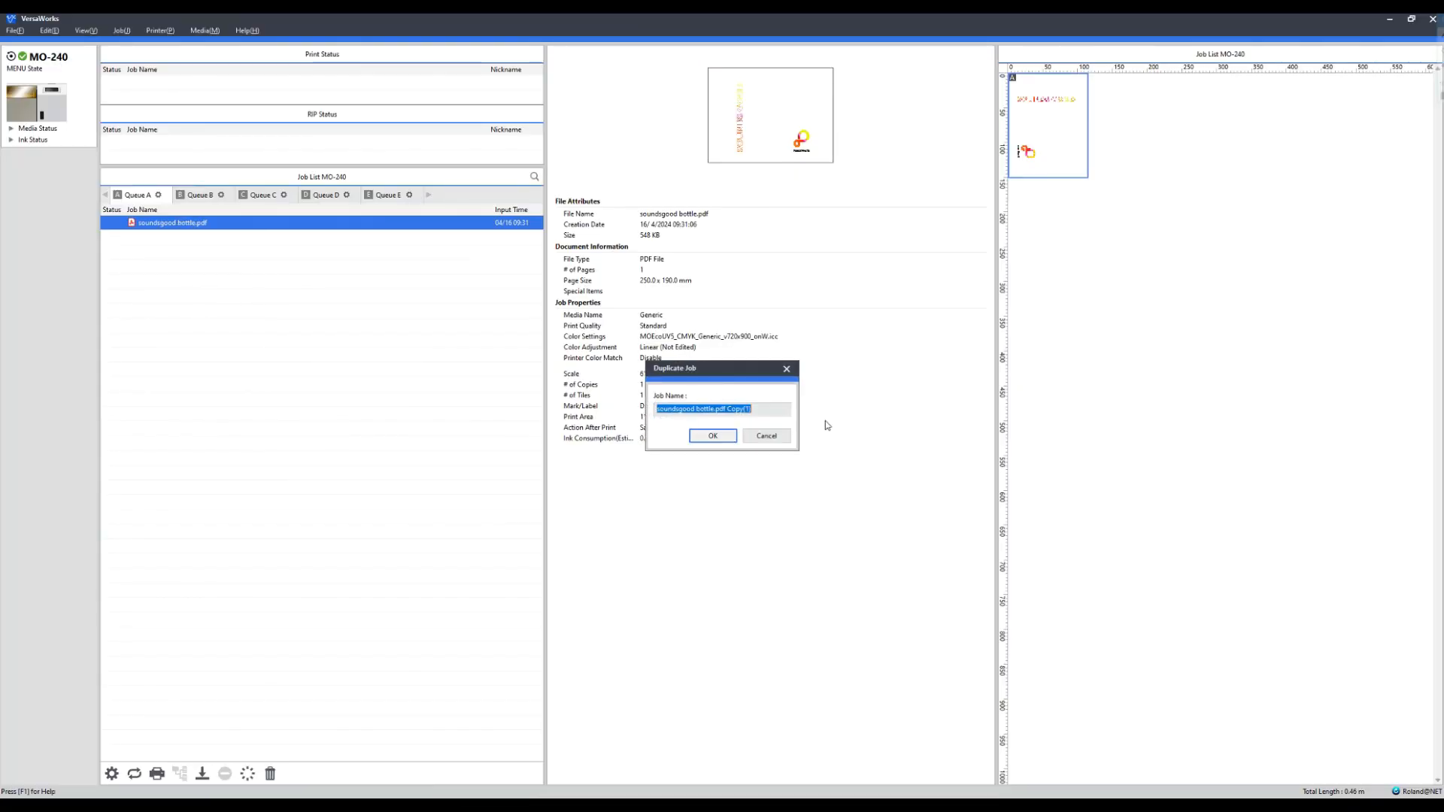
type("soundsgood bottle")
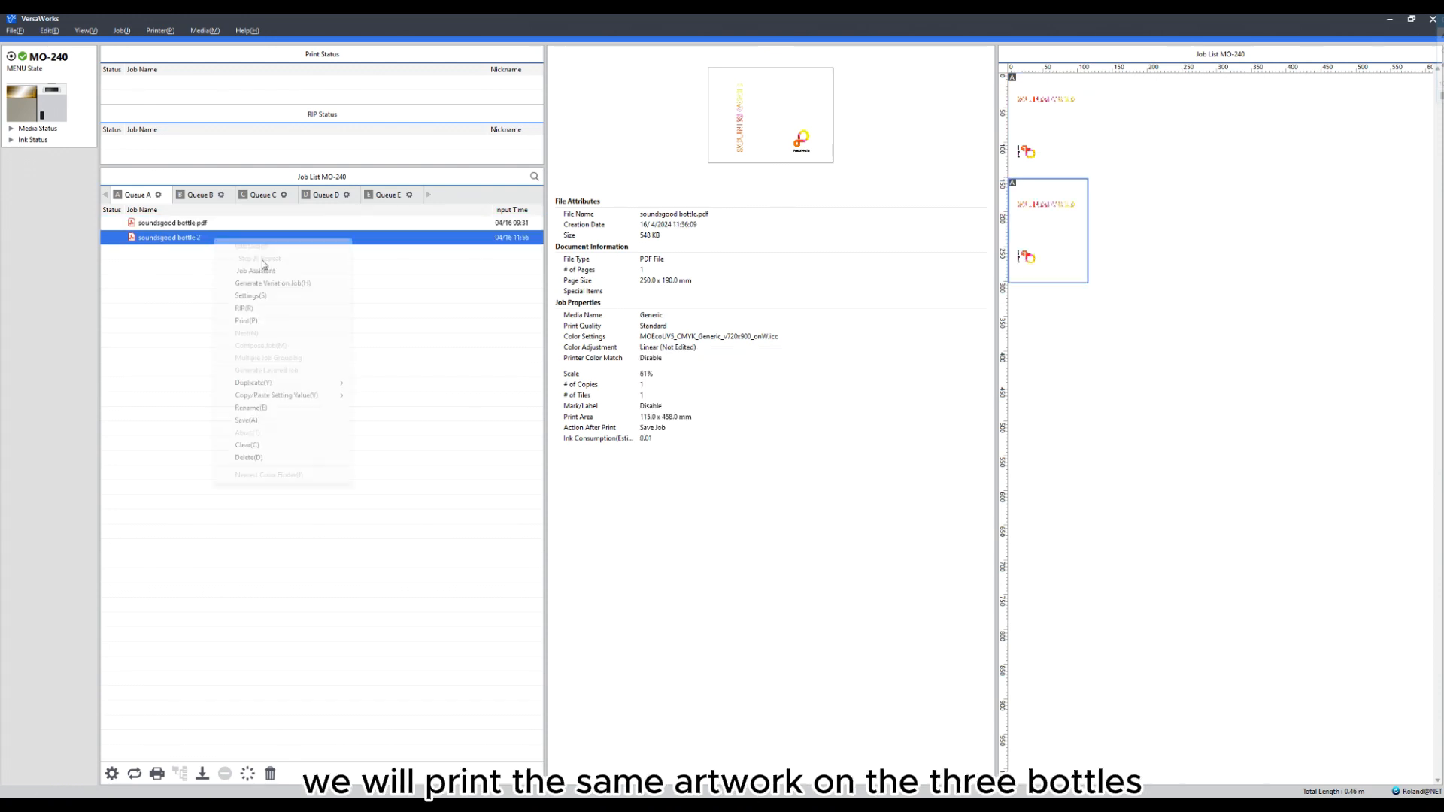
left_click(253, 382)
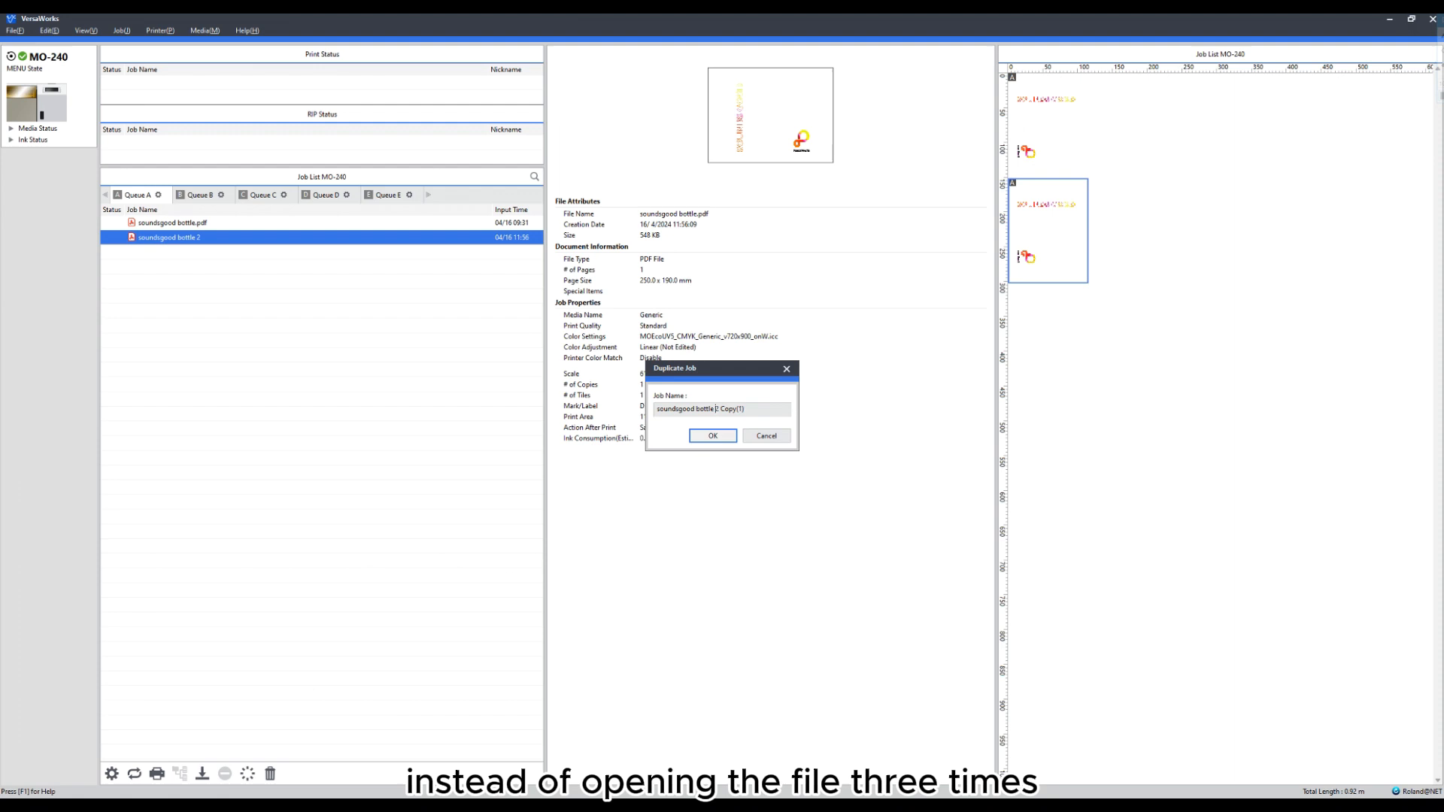
left_click(712, 437)
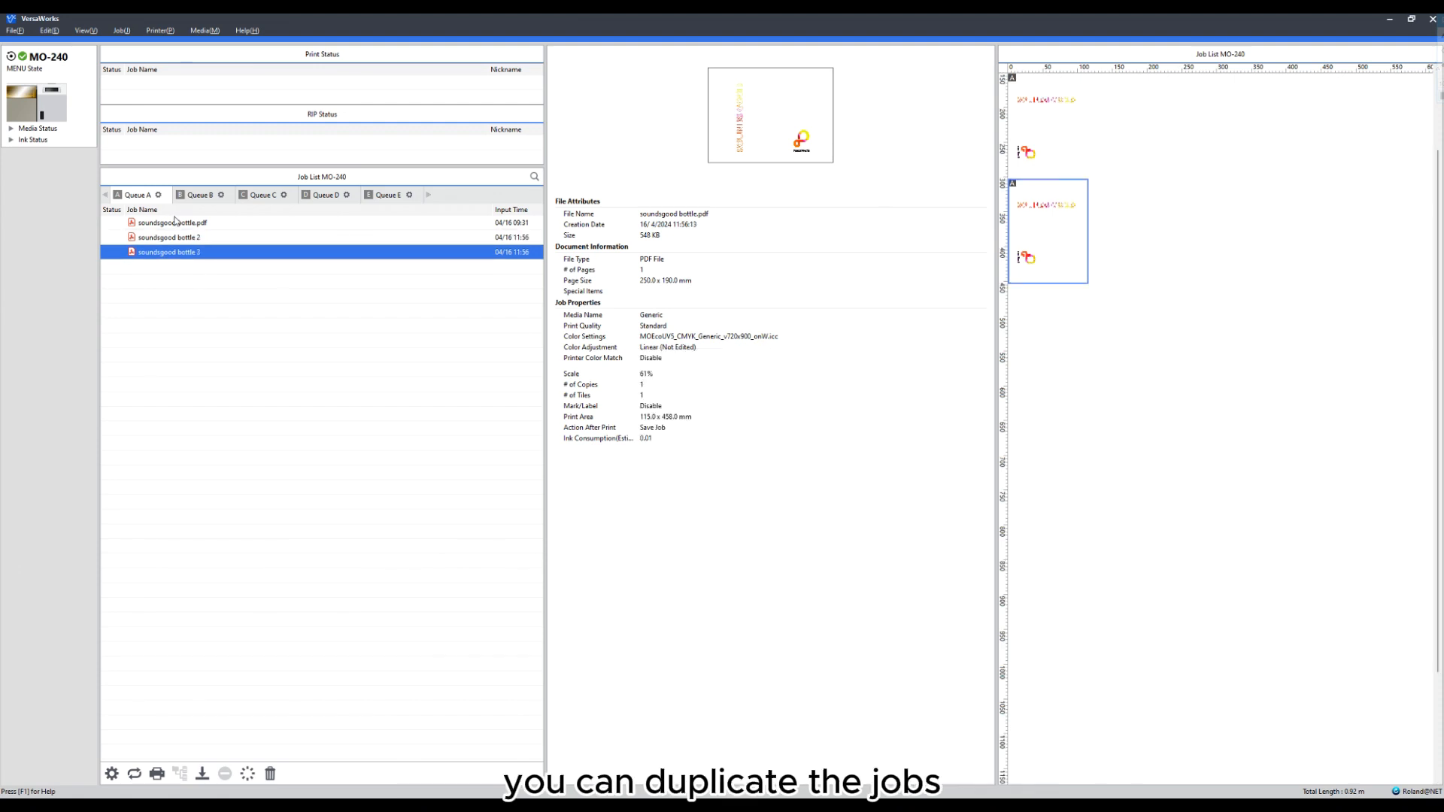
Step: Nest the three bottle jobs into one combined job
right_click(168, 251)
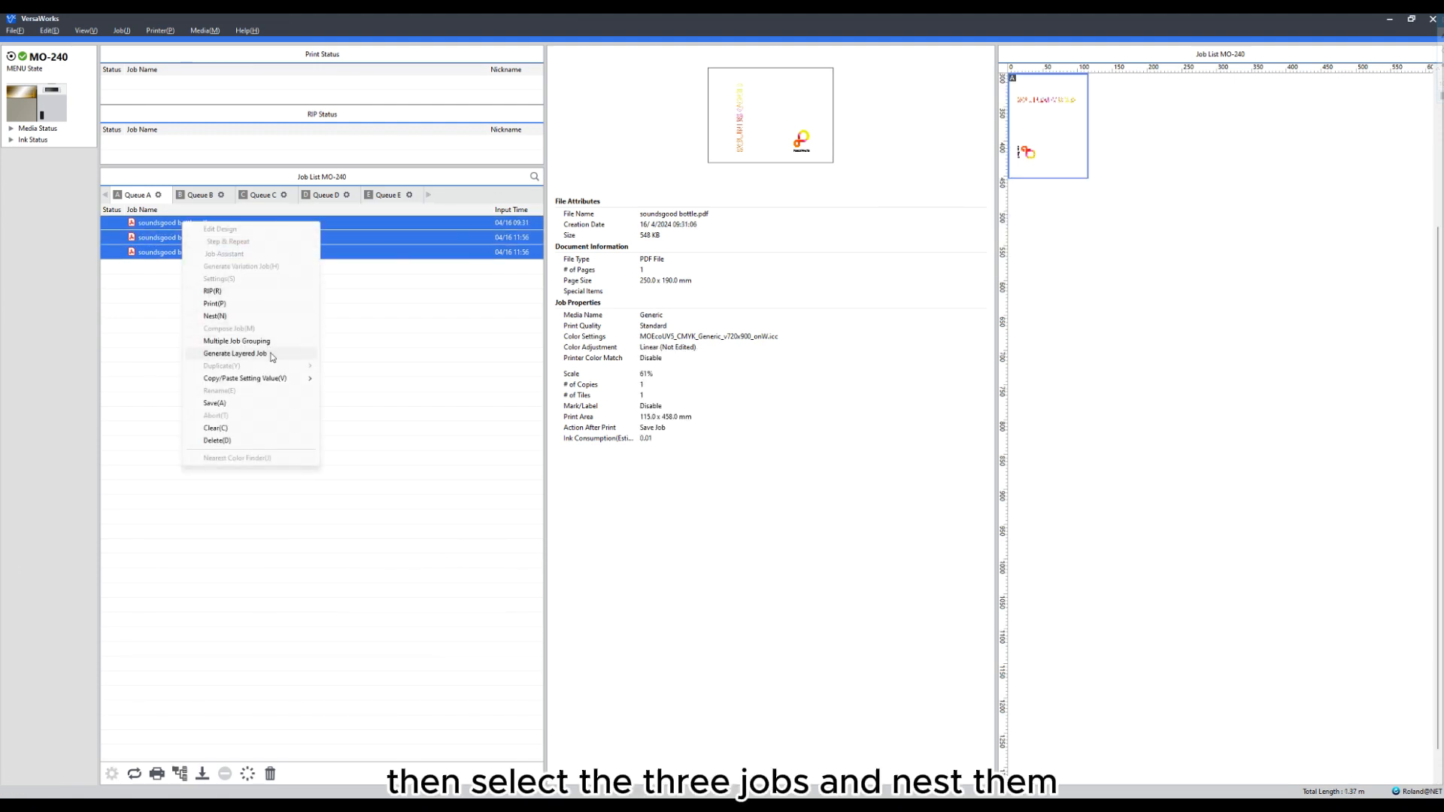
left_click(215, 314)
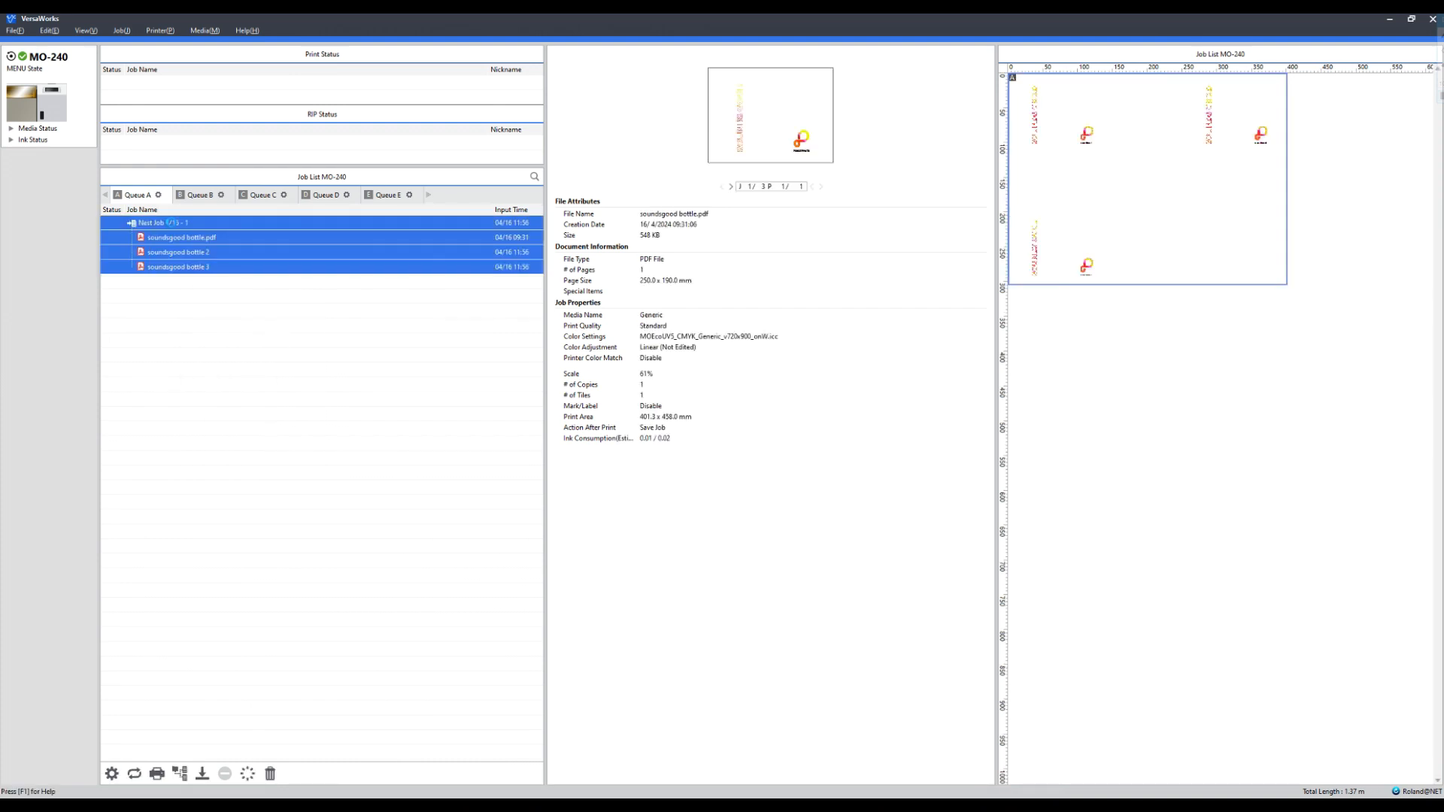
Step: Give the nested job equal X and Y tile spacing and a 33.3 mm X position
double_click(158, 222)
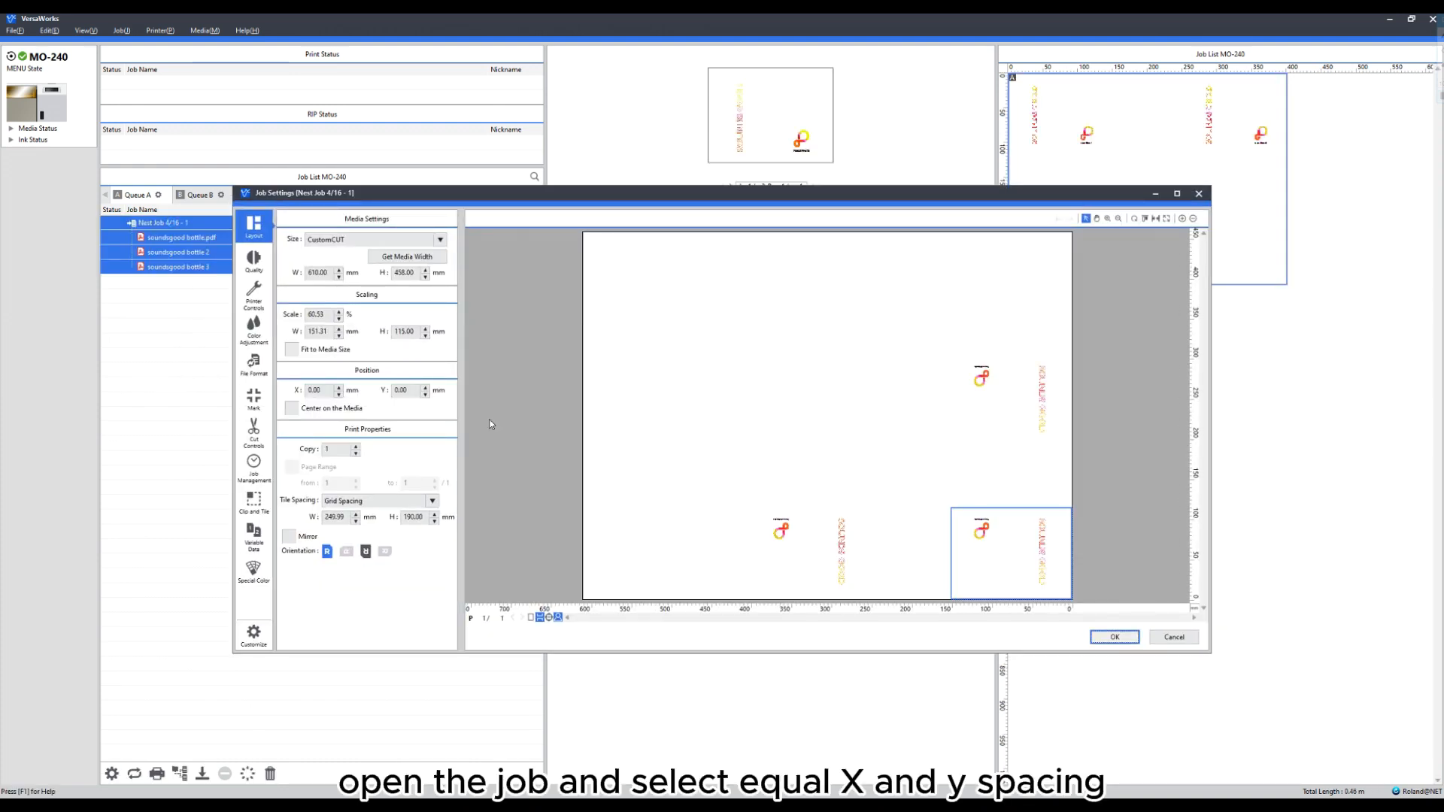
left_click(378, 500)
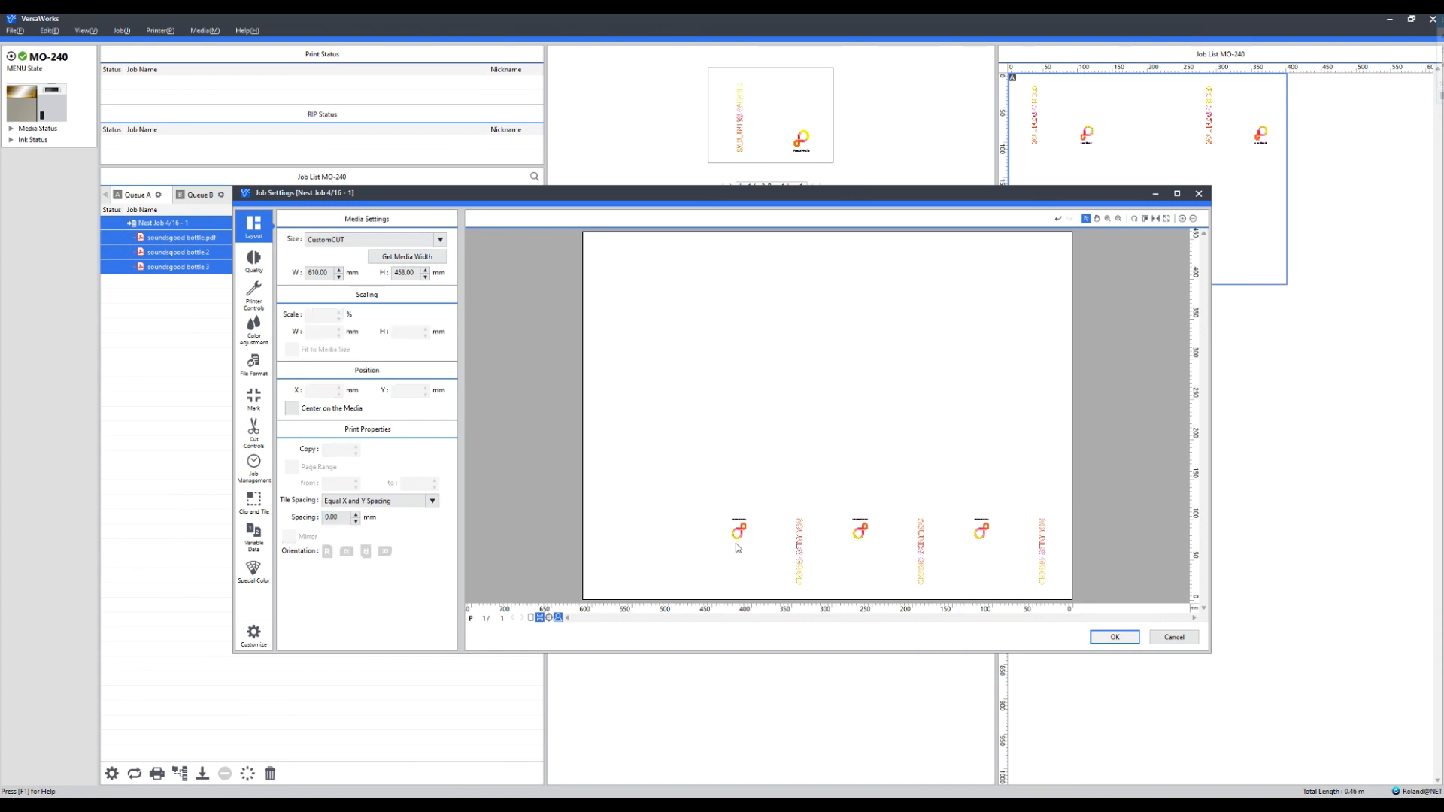
left_click(738, 529)
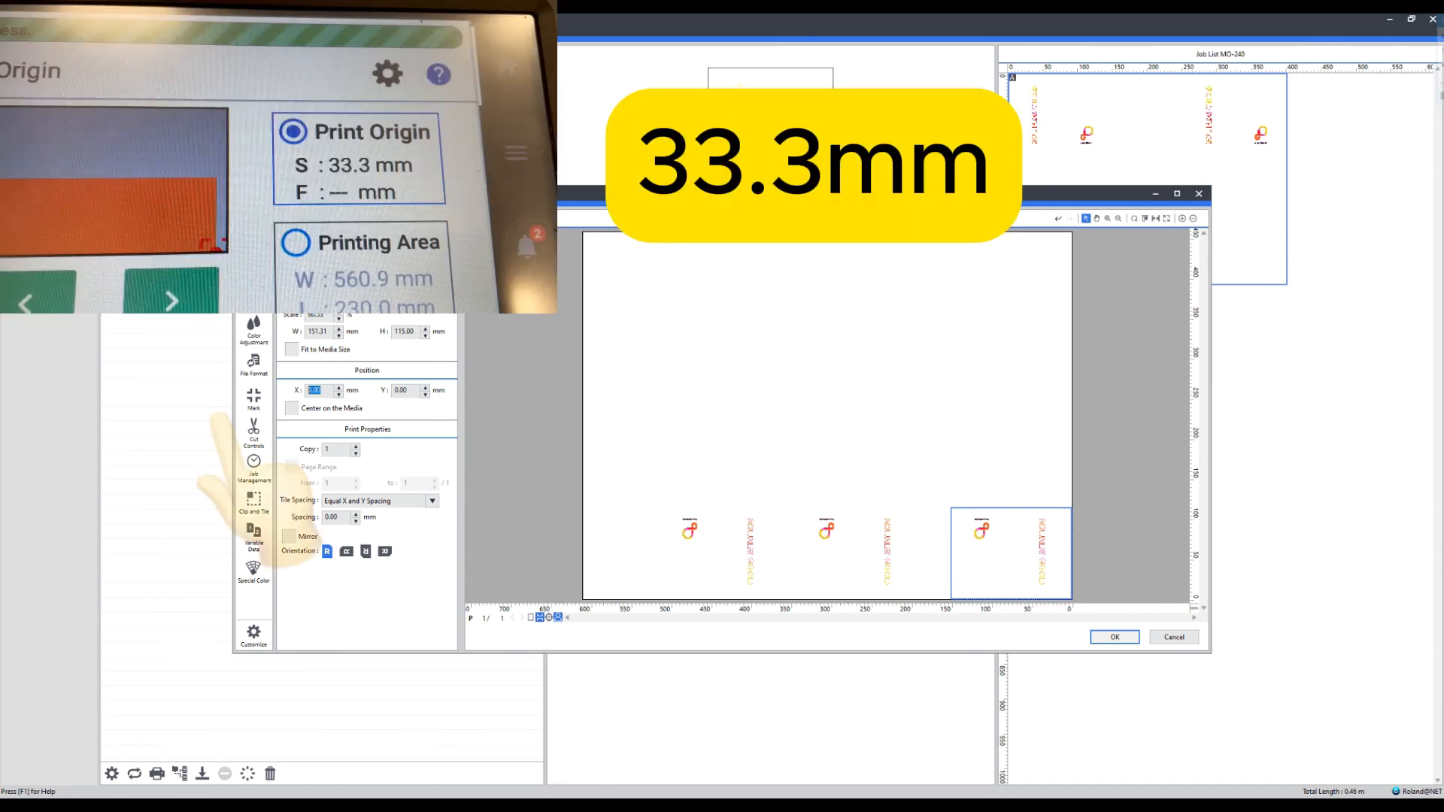
type("33.3")
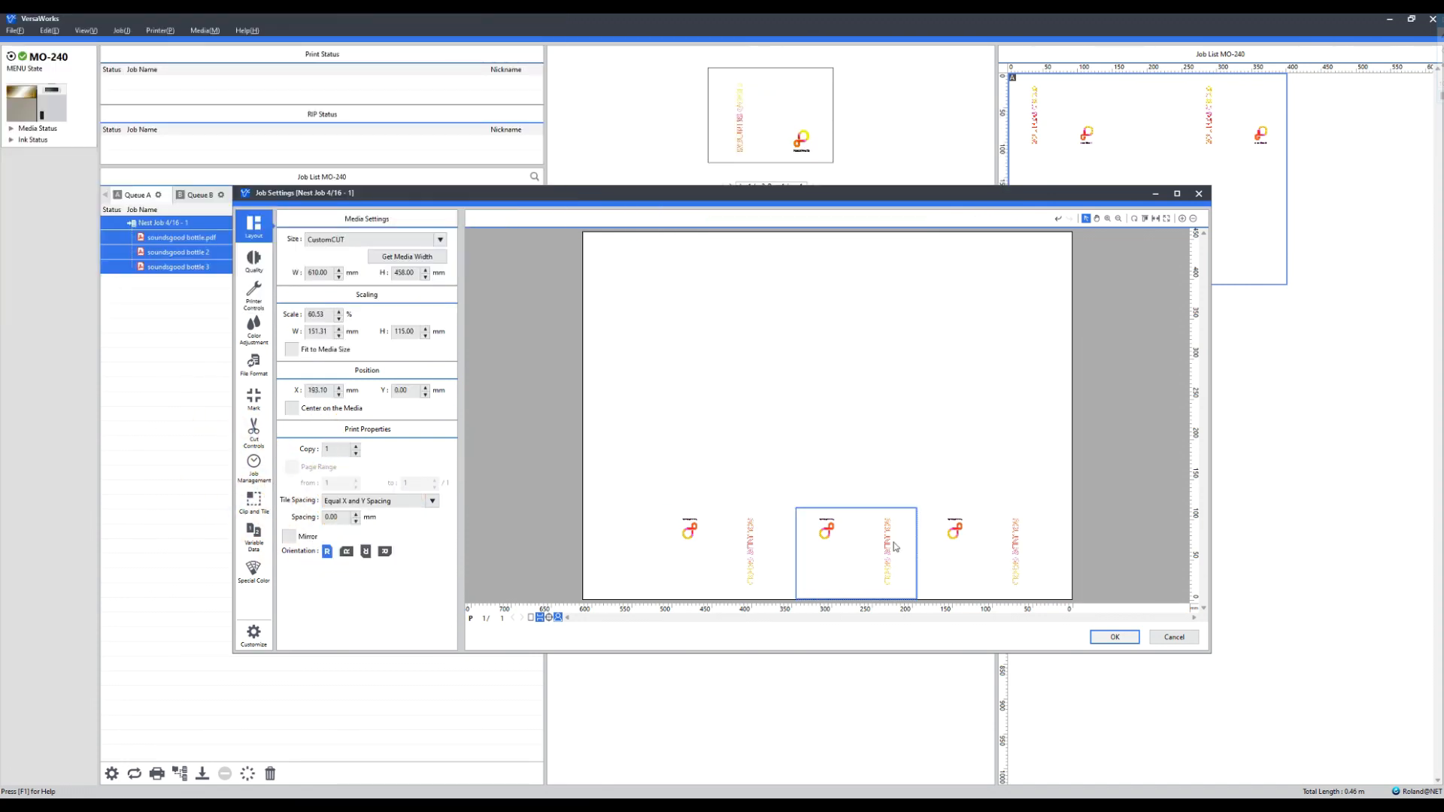
left_click(757, 388)
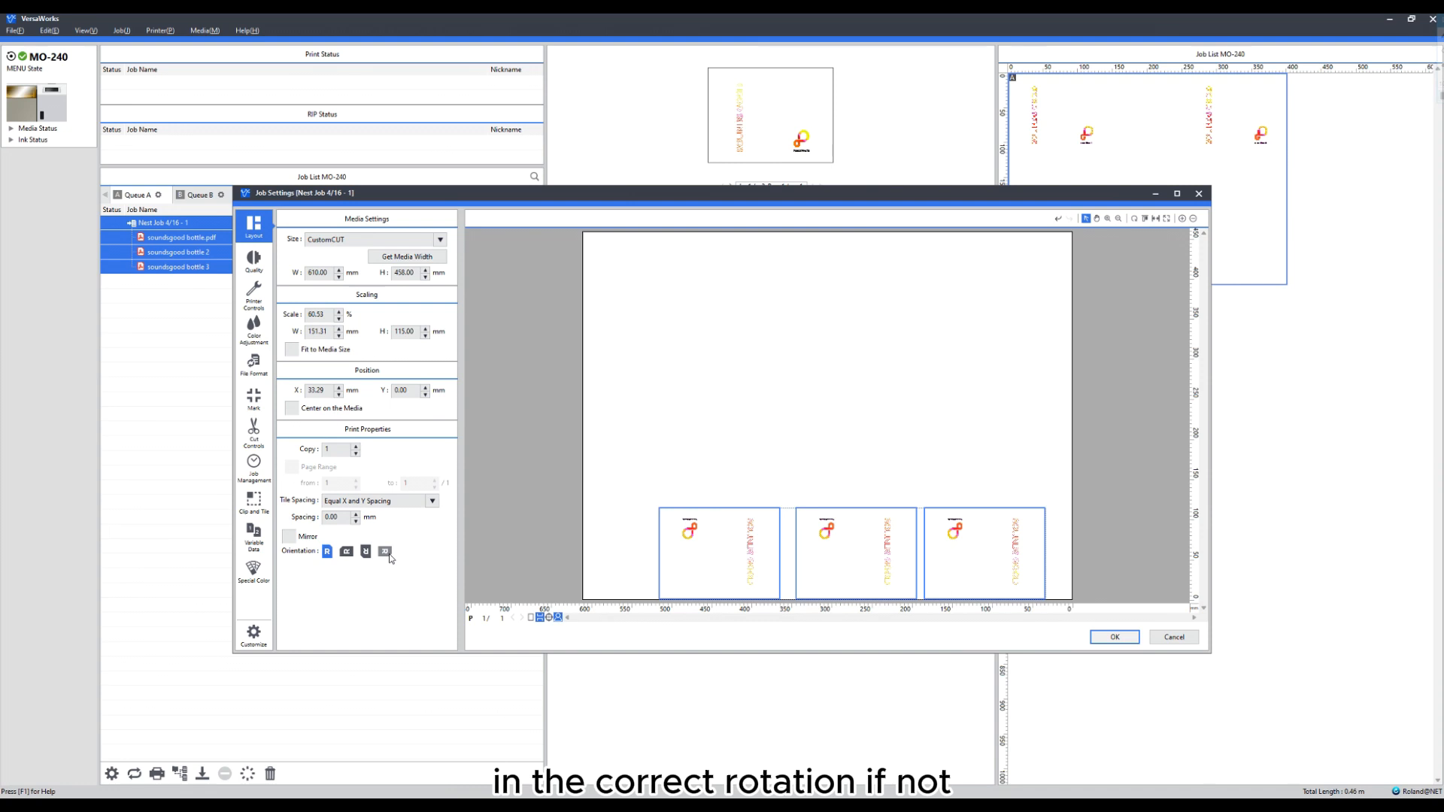
Step: Rotate the three bottle artworks 90° in the Layout settings
left_click(384, 550)
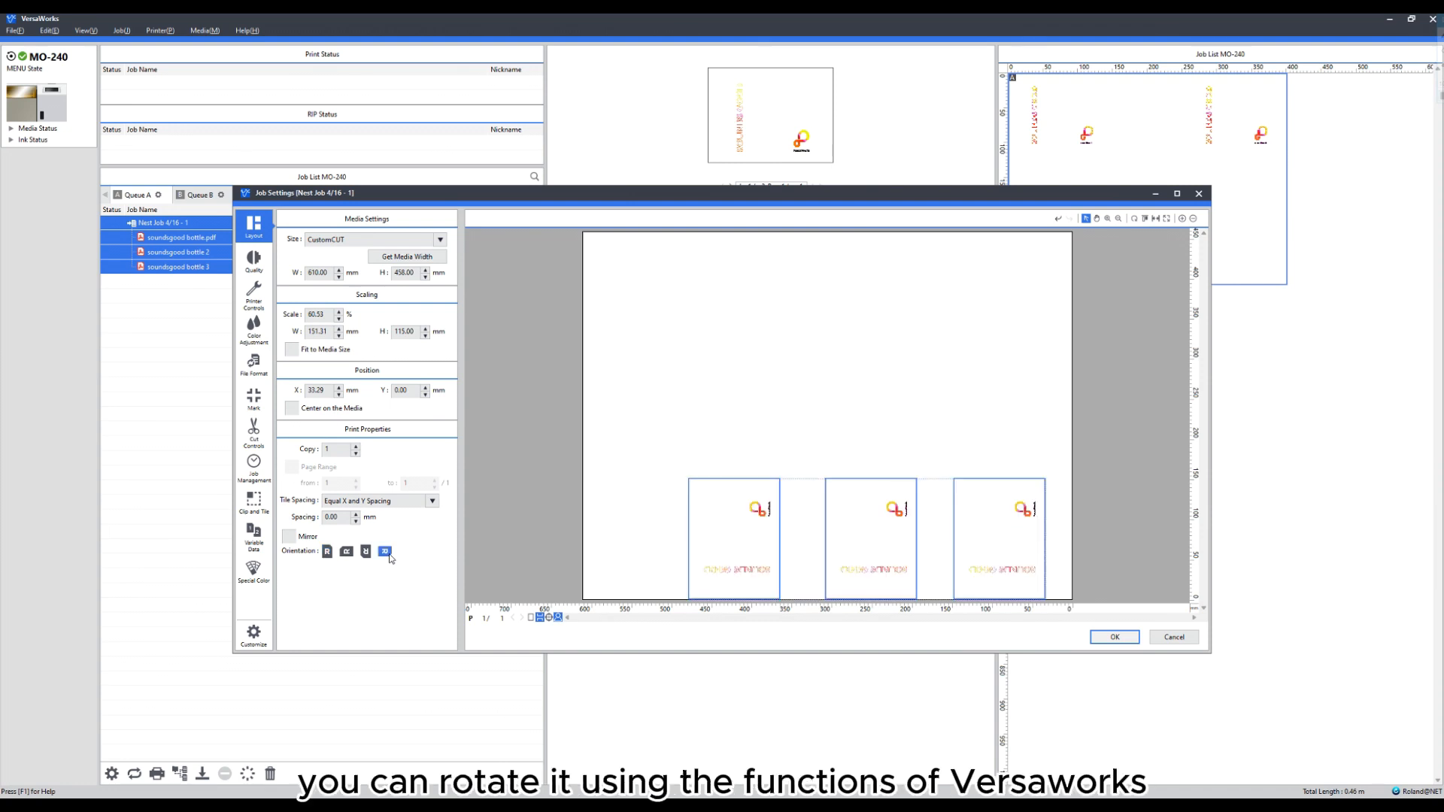
left_click(384, 551)
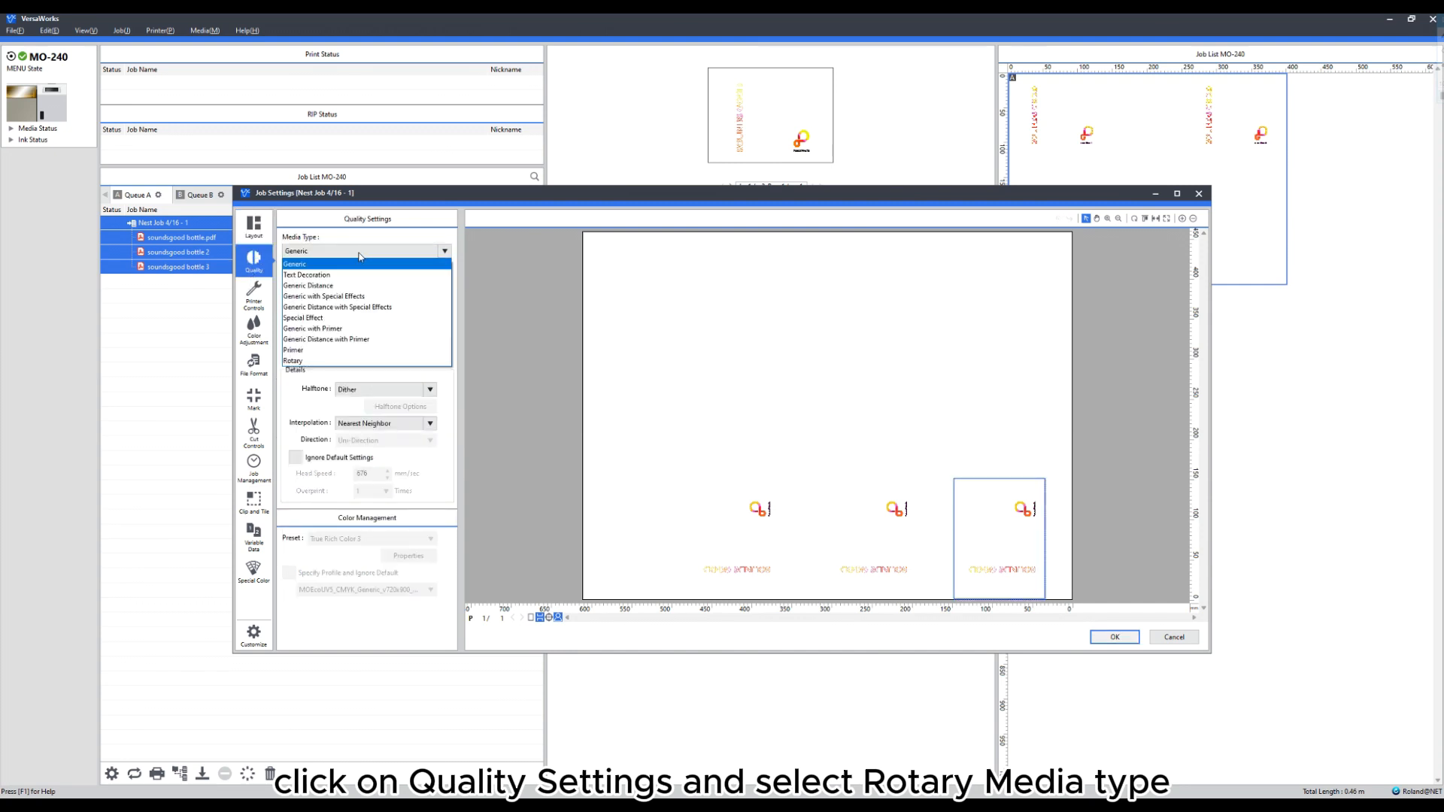
Step: Choose Rotary media type, check the printer controls, and return to Quality
left_click(294, 360)
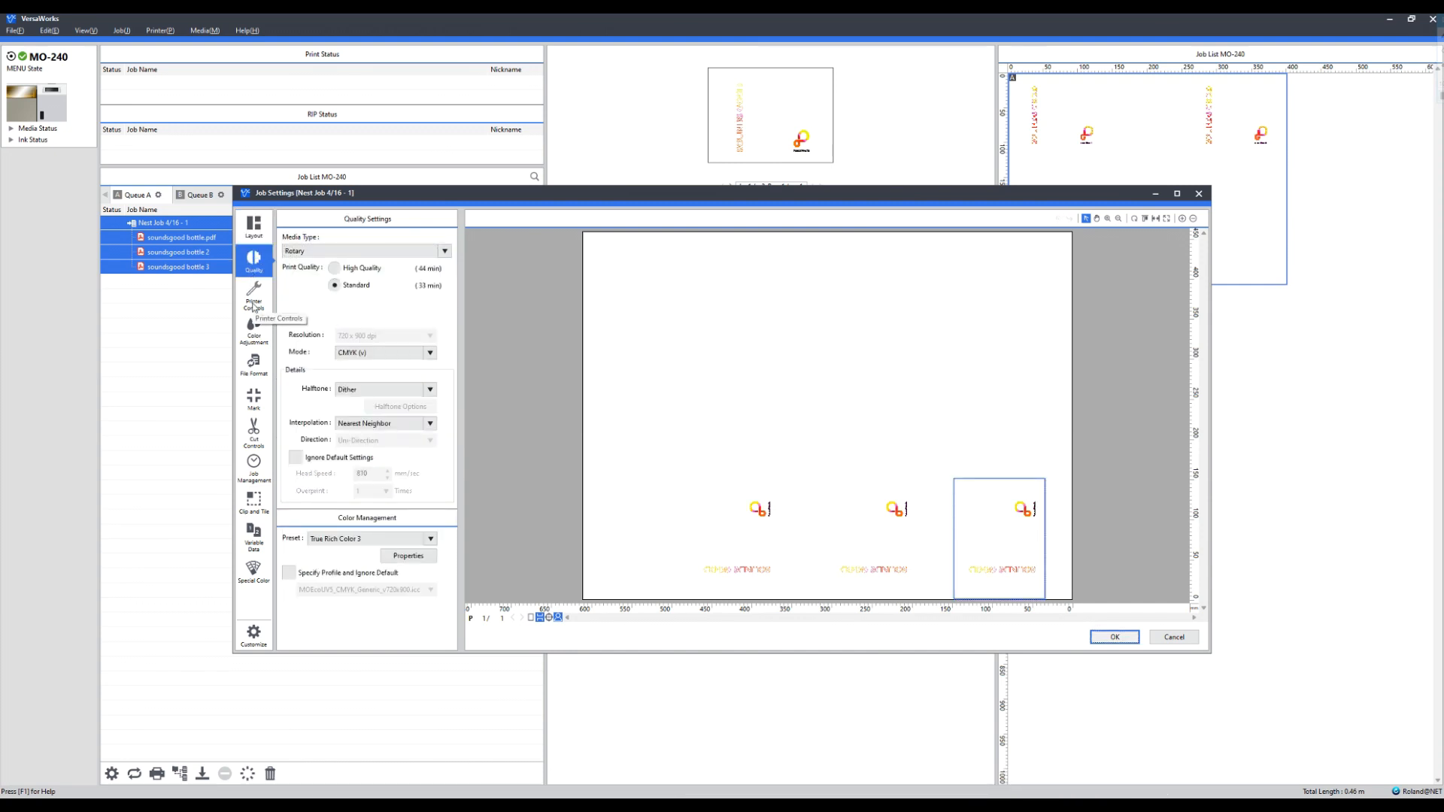
left_click(252, 299)
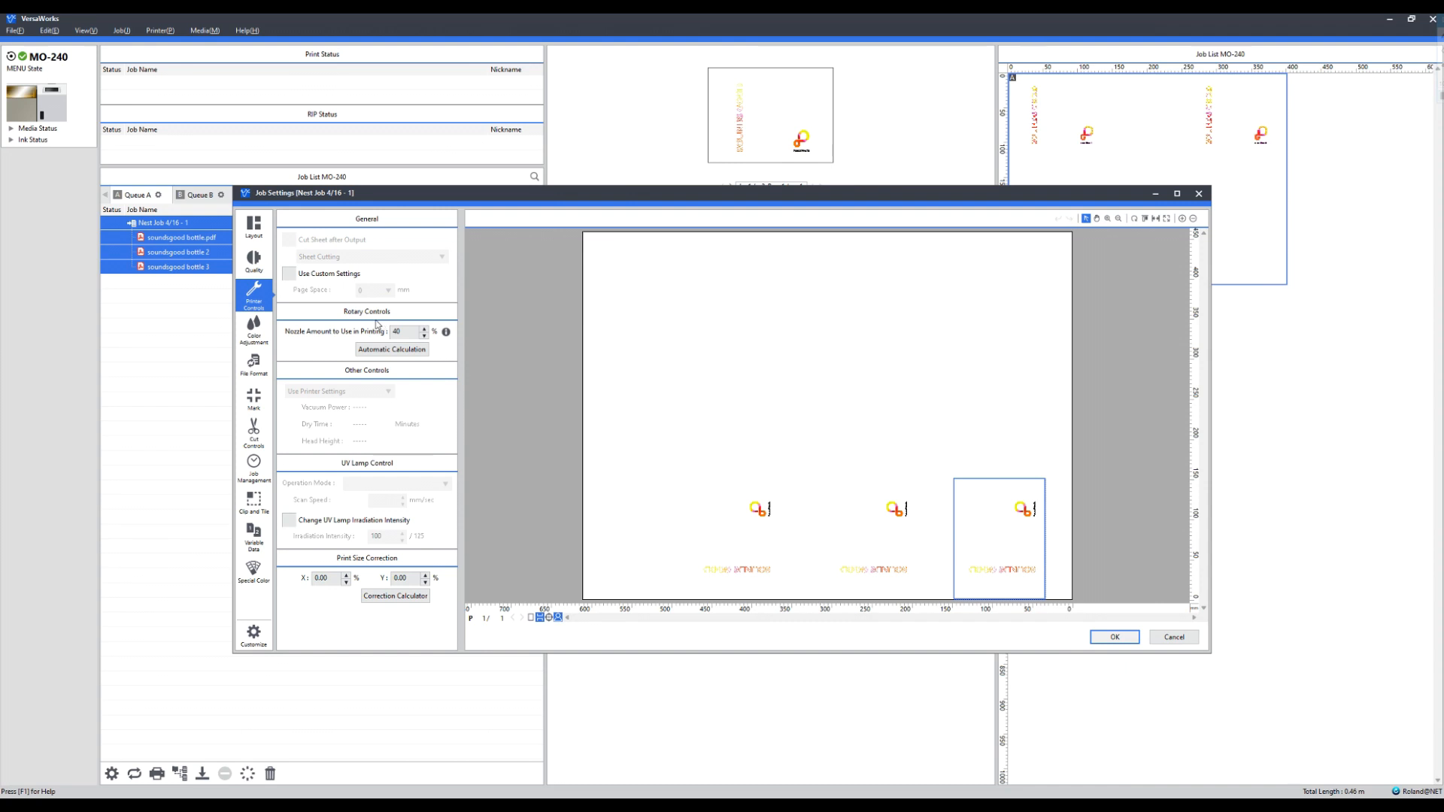
left_click(253, 260)
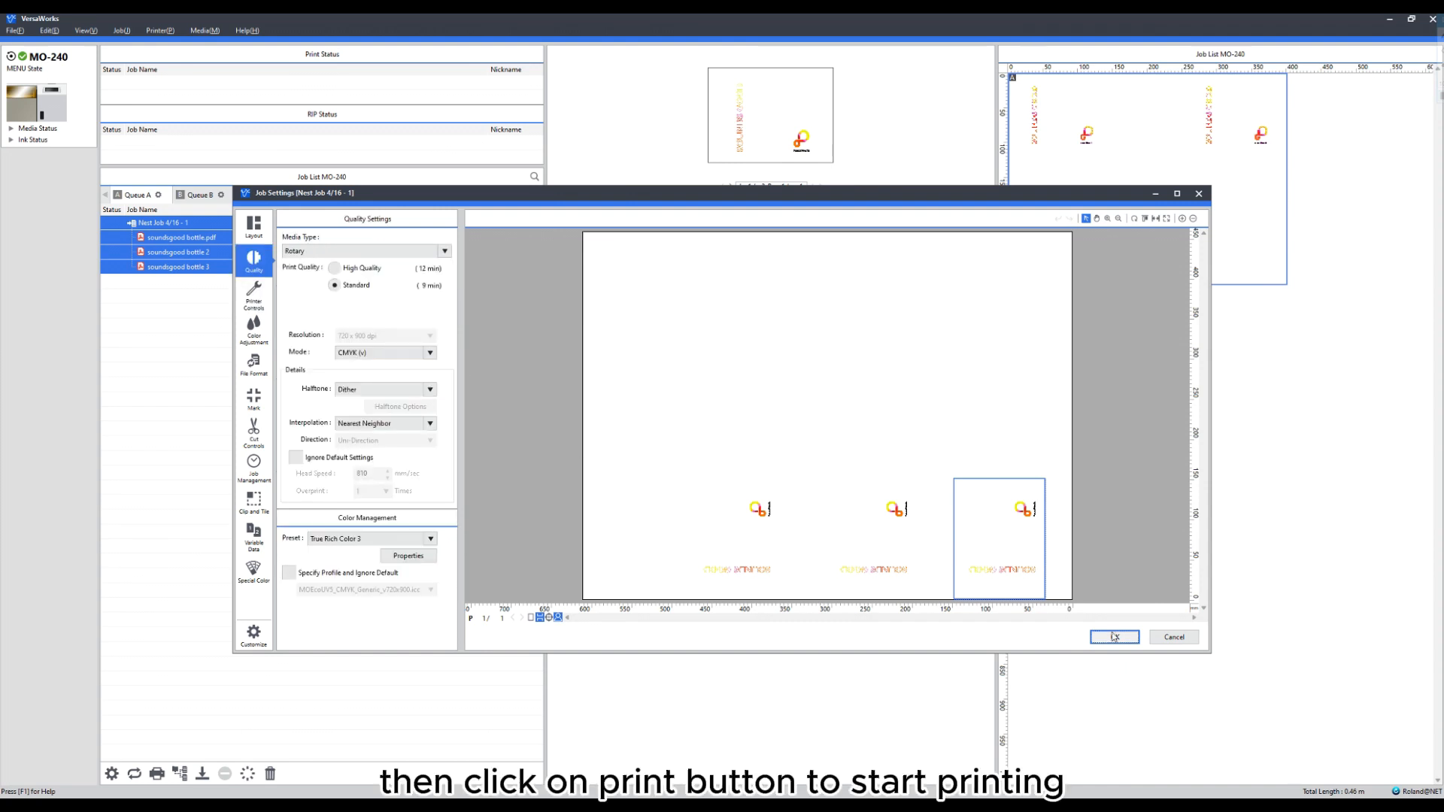